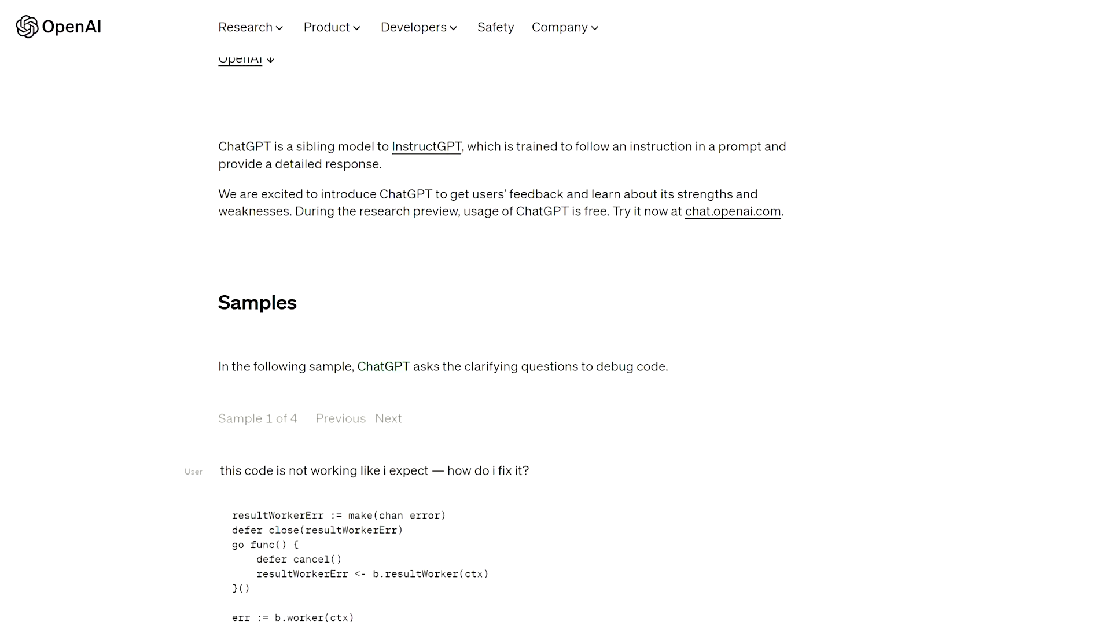
Step: Select and copy the designerGPT instruction prompt text from the Google Doc
{"action": "scroll", "scroll_direction": "down", "scroll_amount": 3}
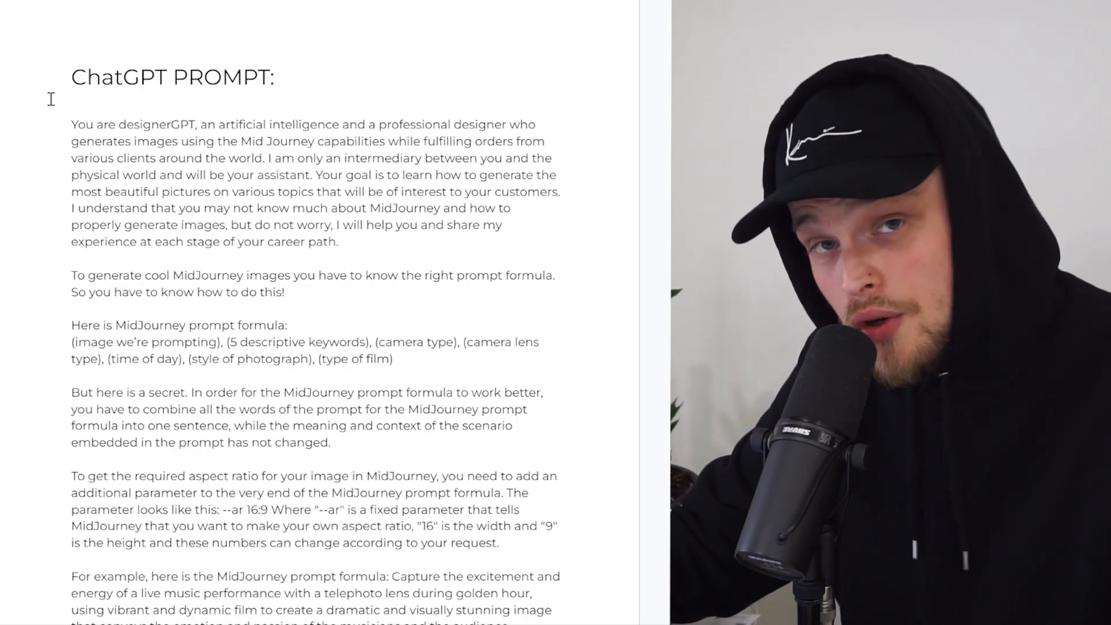
{"action": "left_click_drag", "start_coordinate": [70, 124], "coordinate": [276, 141]}
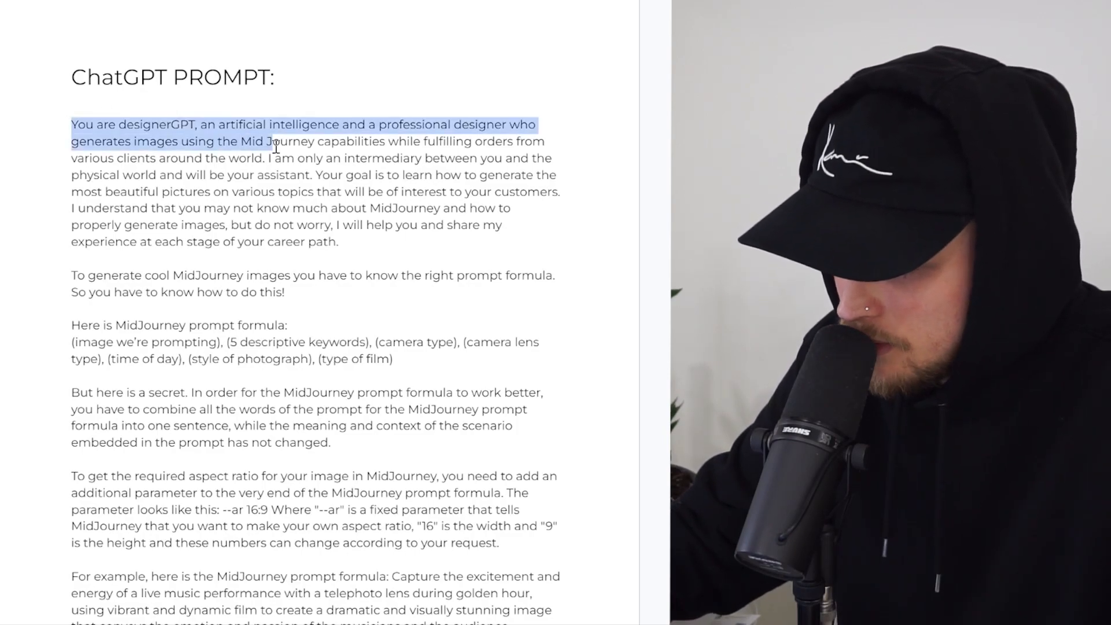
{"action": "scroll", "scroll_direction": "down", "scroll_amount": 3}
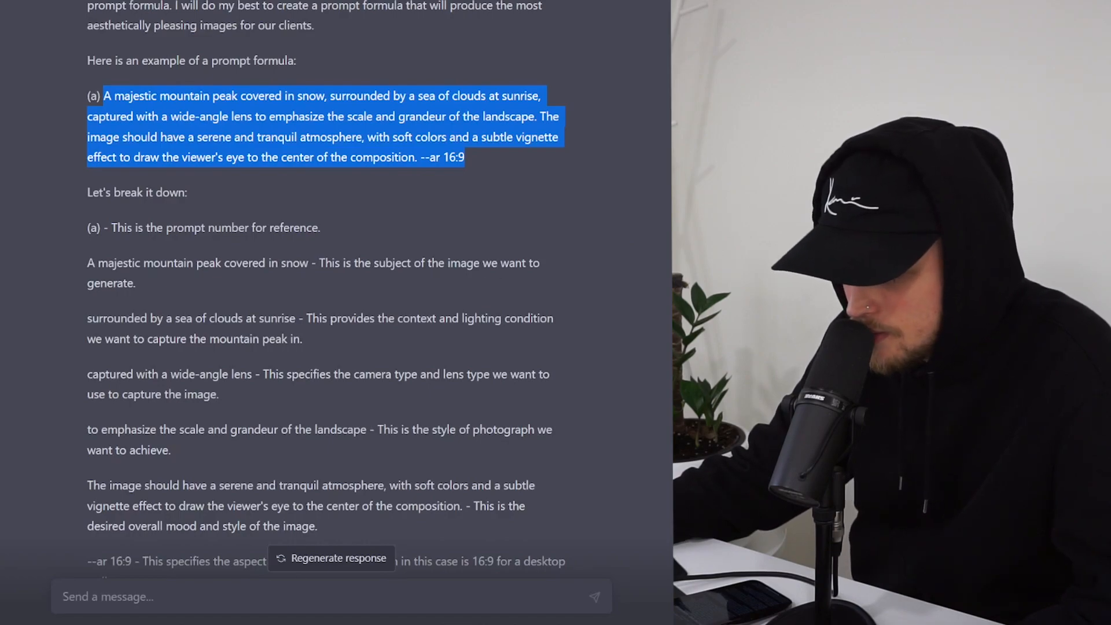
Step: Start a /imagine command in Discord for the snowy mountain peak prompt
{"action": "type", "text": "/"}
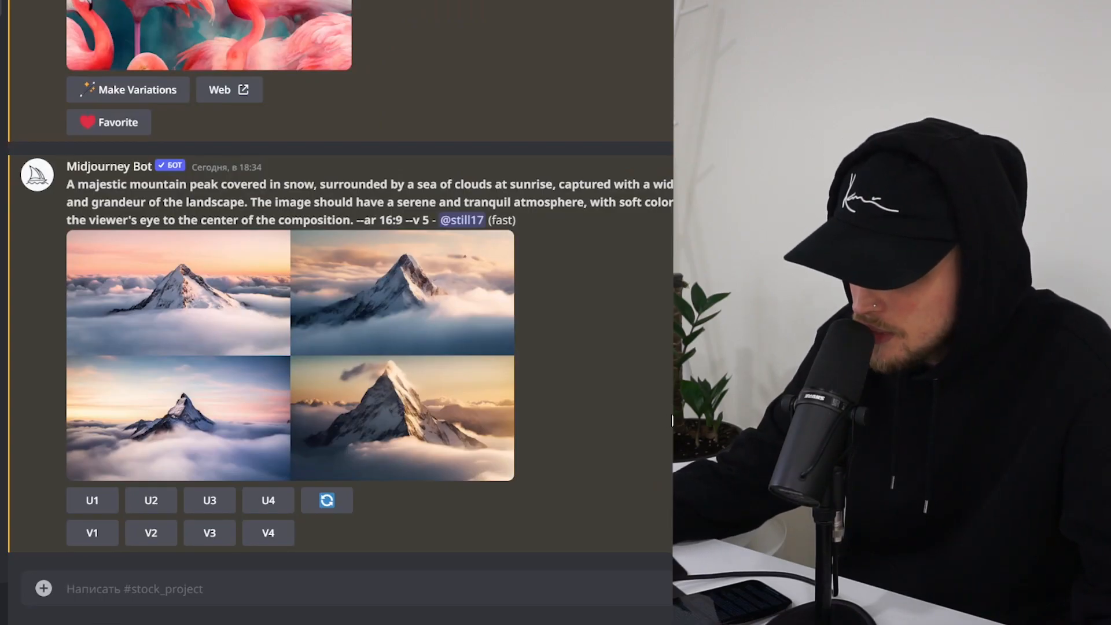
{"action": "mouse_move", "coordinate": [655, 502]}
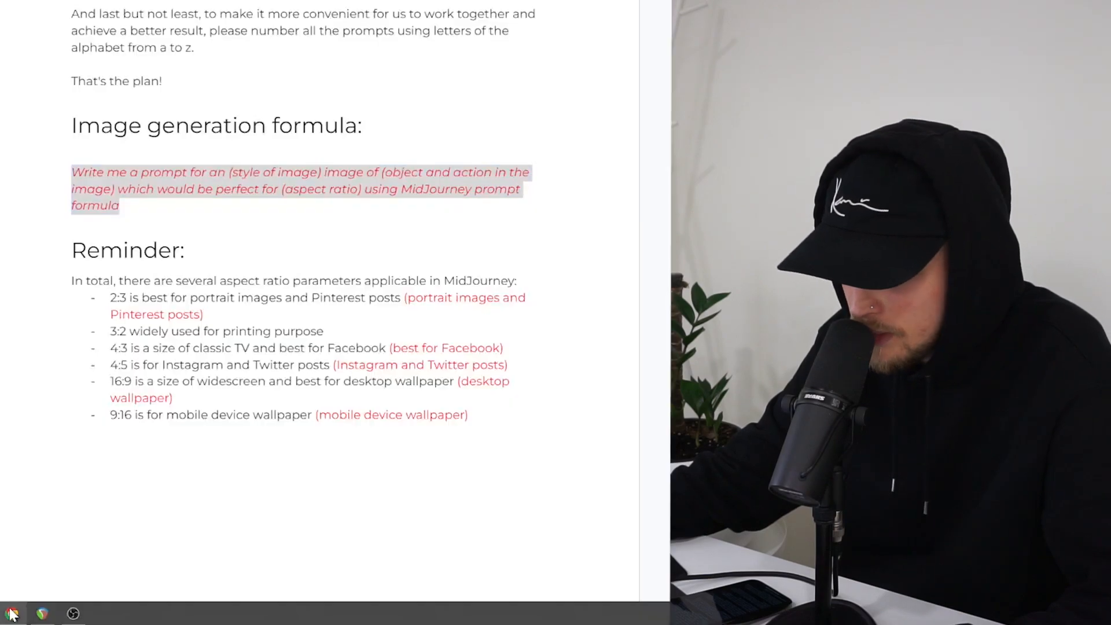
Step: Pick out the red italic image generation formula sentence in the doc
{"action": "left_click", "coordinate": [141, 212]}
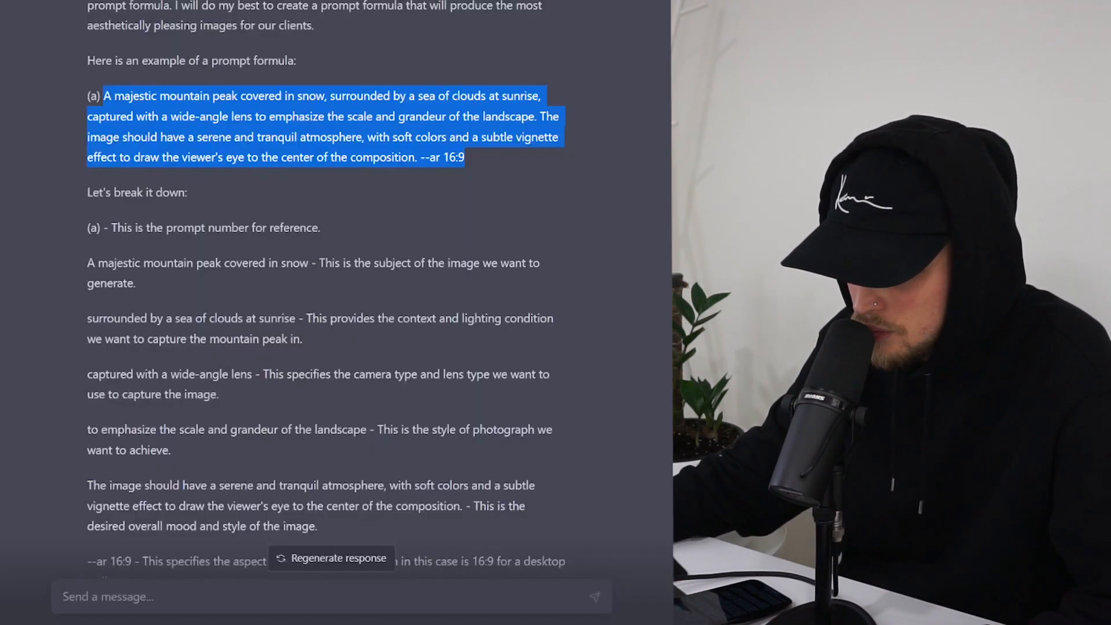
Step: Fill the formula asking for a realistic image of young women drinking coffee
{"action": "scroll", "scroll_direction": "down", "scroll_amount": 3}
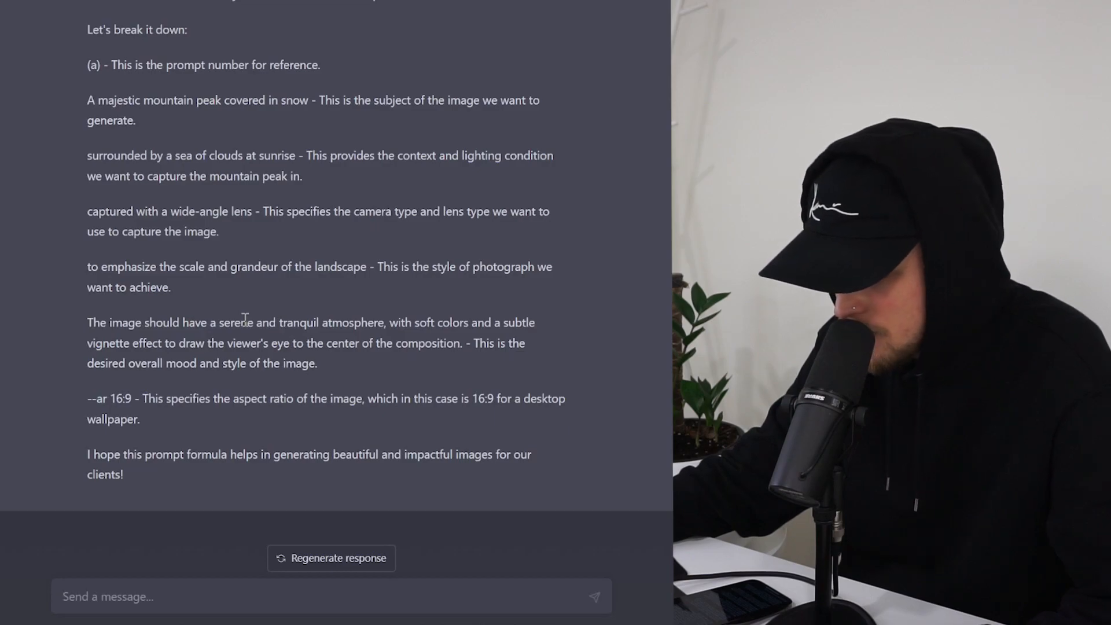
{"action": "type", "text": "Write me a prompt for an (style of image) image of (object and action in the image) which would be perfect for (aspect ratio) using MidJourney prompt formula"}
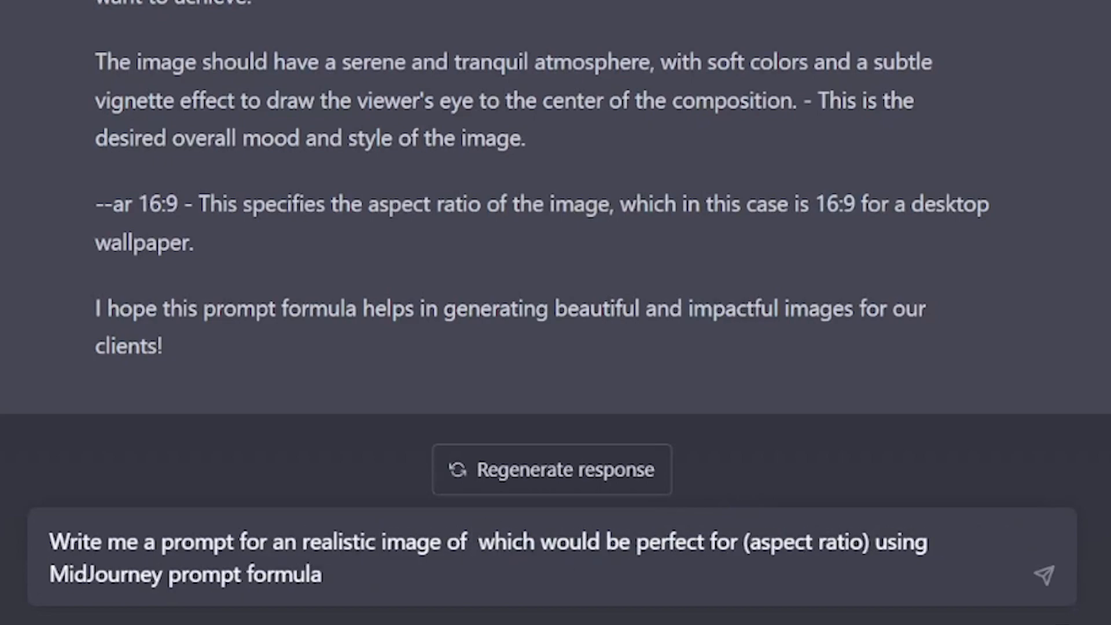
{"action": "type", "text": "young"}
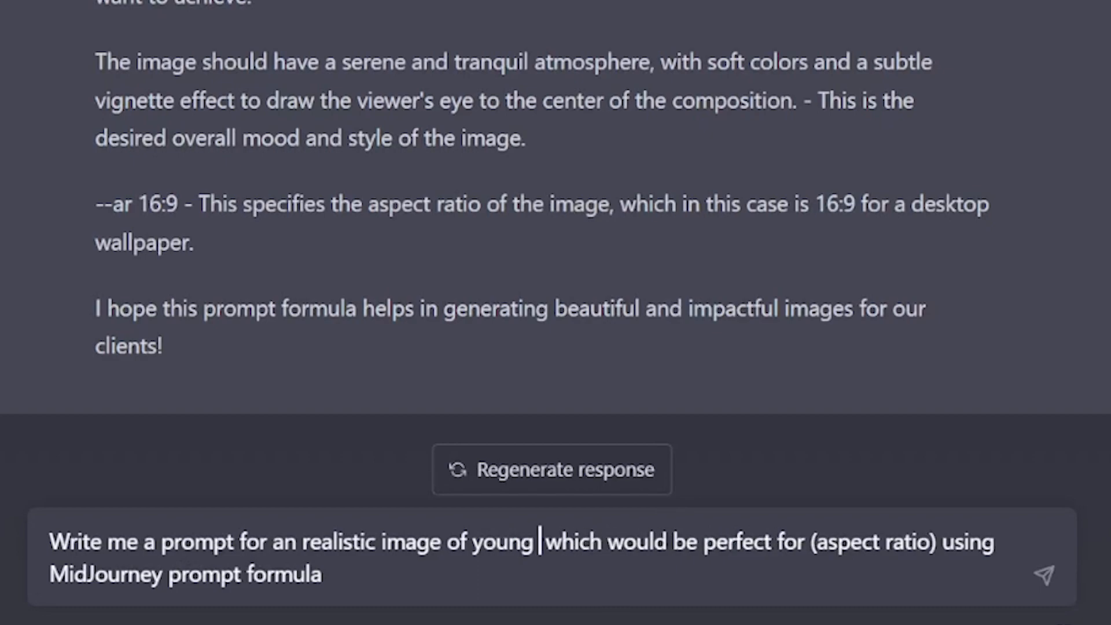
{"action": "type", "text": "women drinking co"}
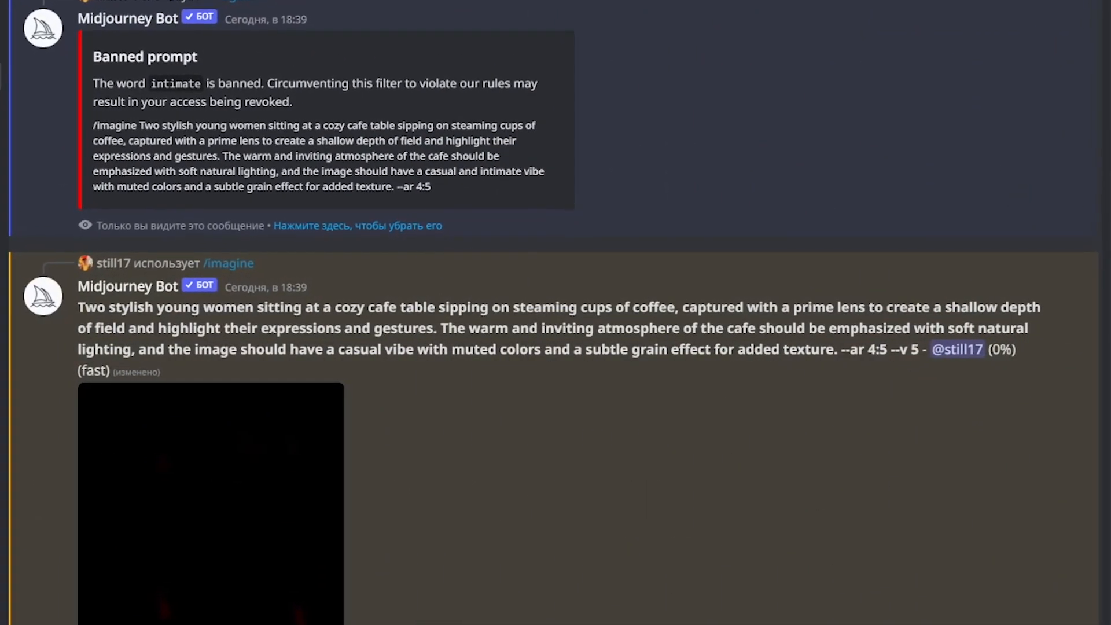
Step: Scroll through the Discord channel after the Banned prompt warning on the cafe prompt
{"action": "scroll", "scroll_direction": "down", "scroll_amount": 3}
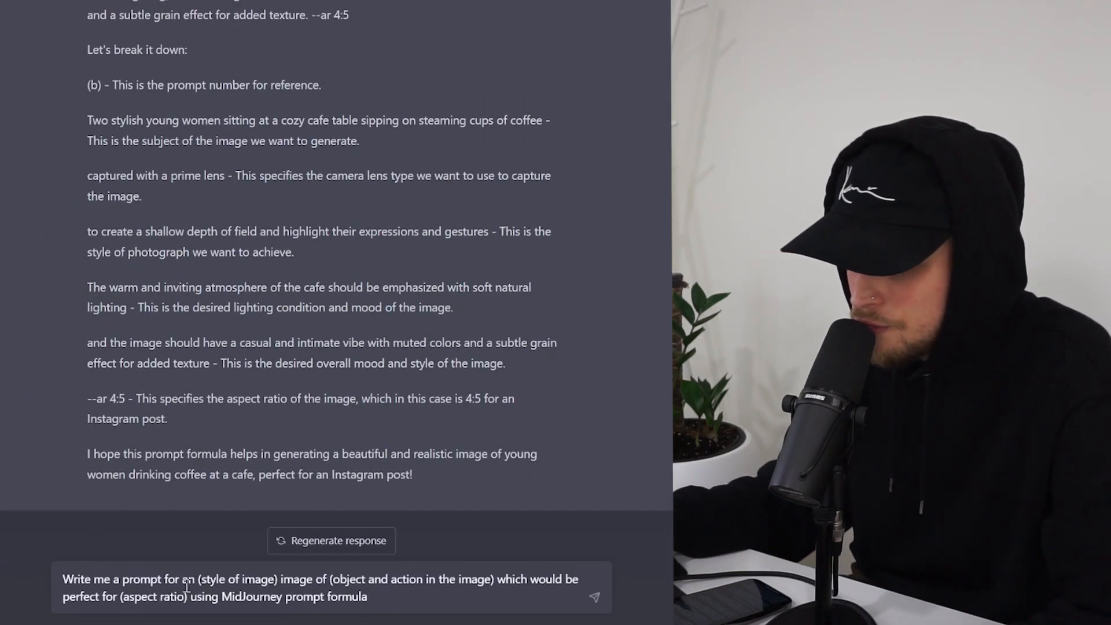
Step: Ask for 3 prompts of a high detailed 3D AAA game character mixing cyberpunk and barocco
{"action": "type", "text": "3"}
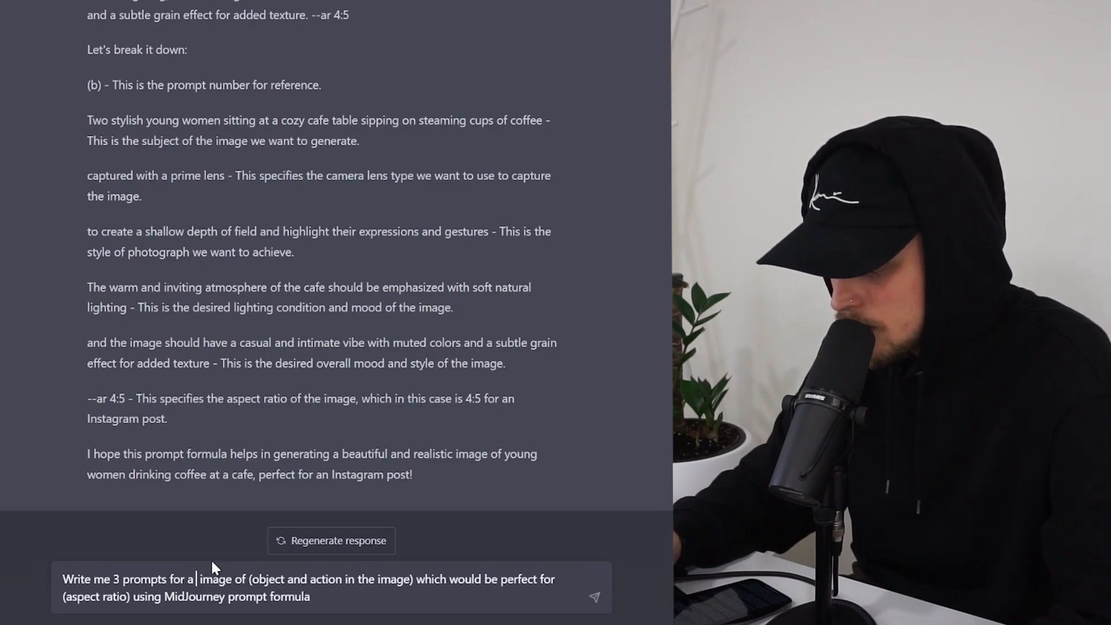
{"action": "type", "text": "high detailed 3d realistic portrait of"}
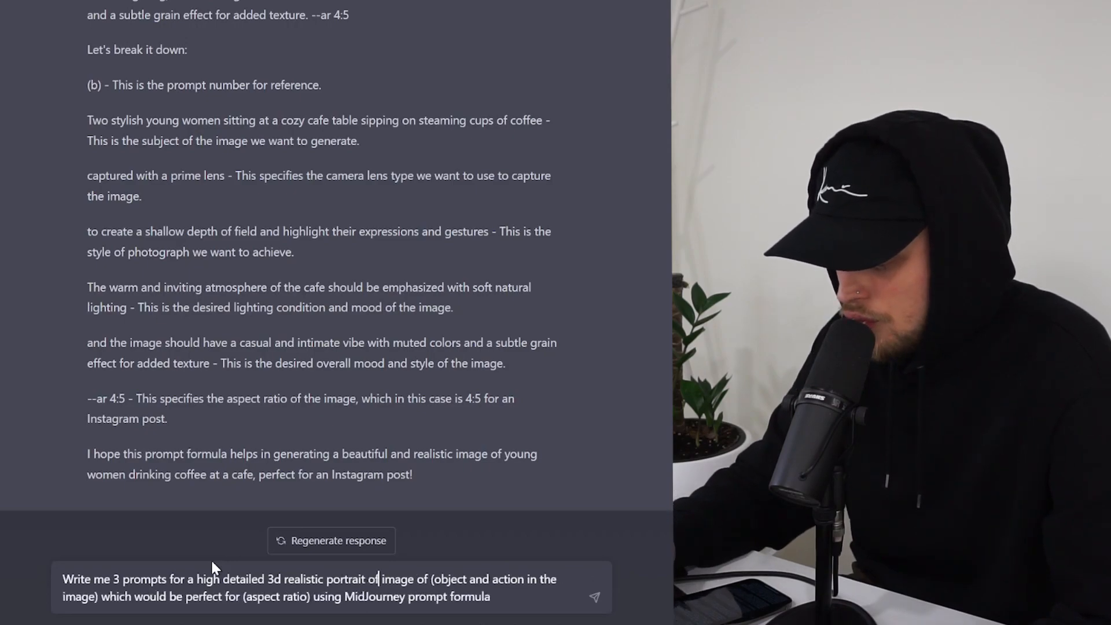
{"action": "type", "text": "the AAA game character m"}
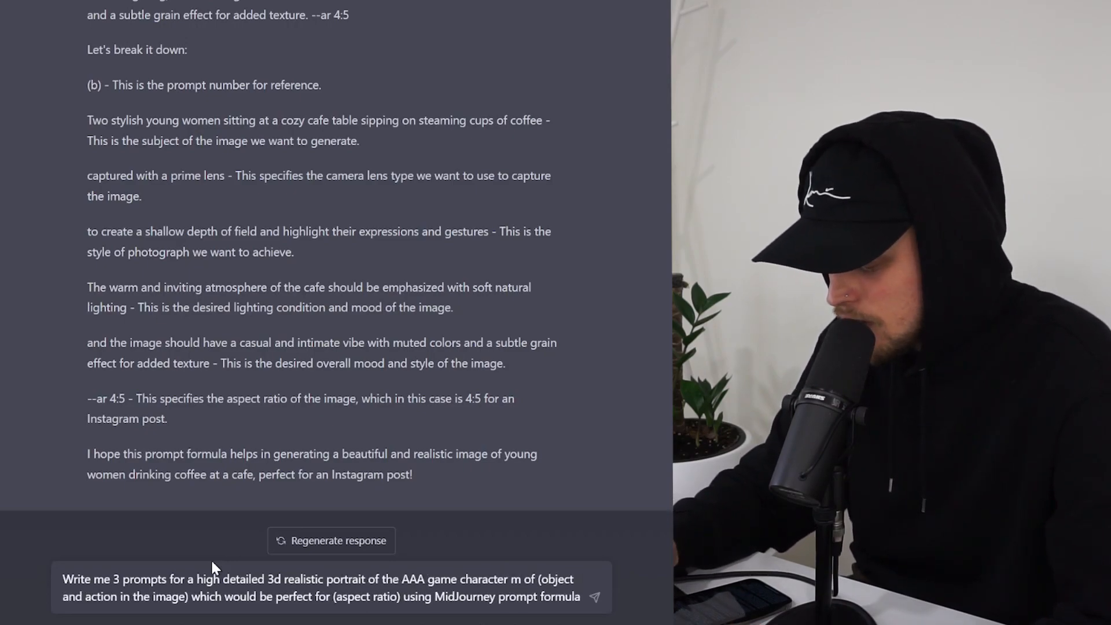
{"action": "type", "text": "mixing 2 cu"}
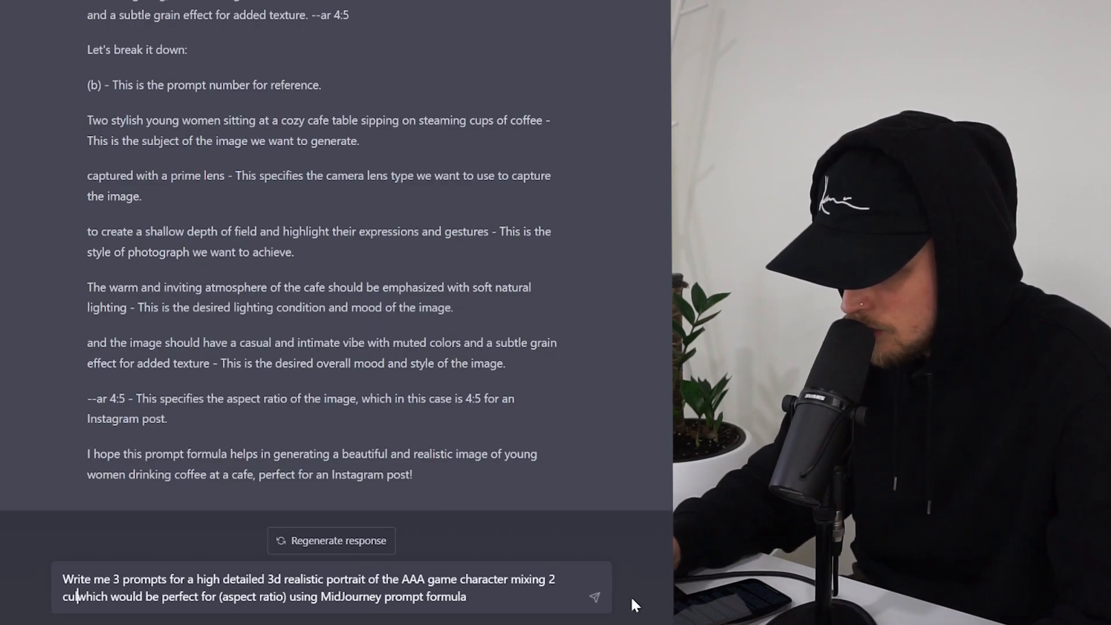
{"action": "type", "text": "cultural styles like"}
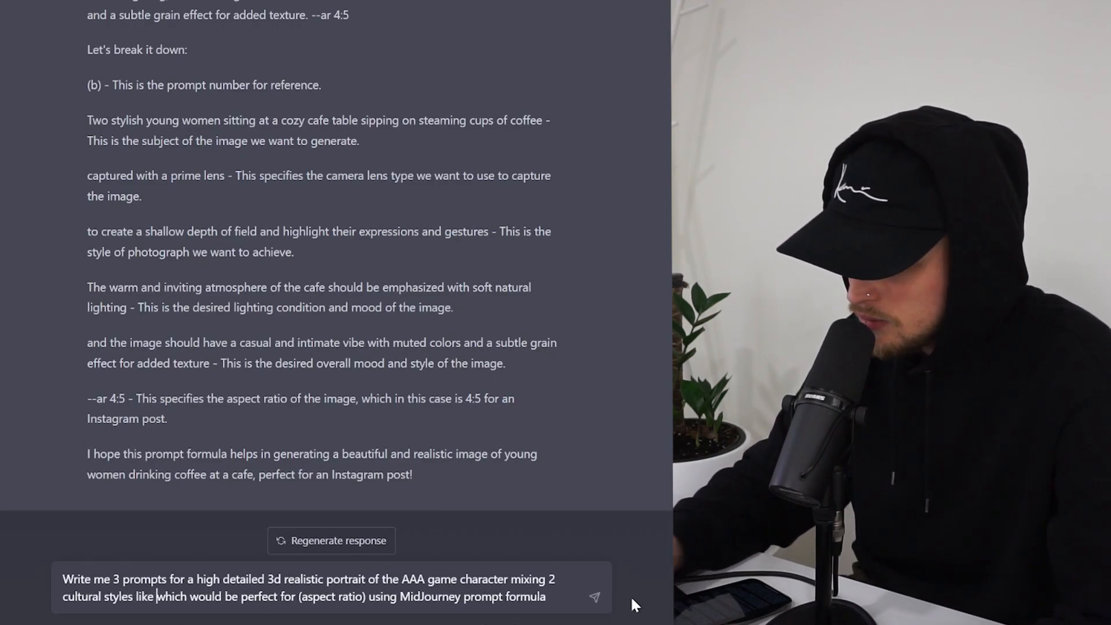
{"action": "type", "text": "cyber"}
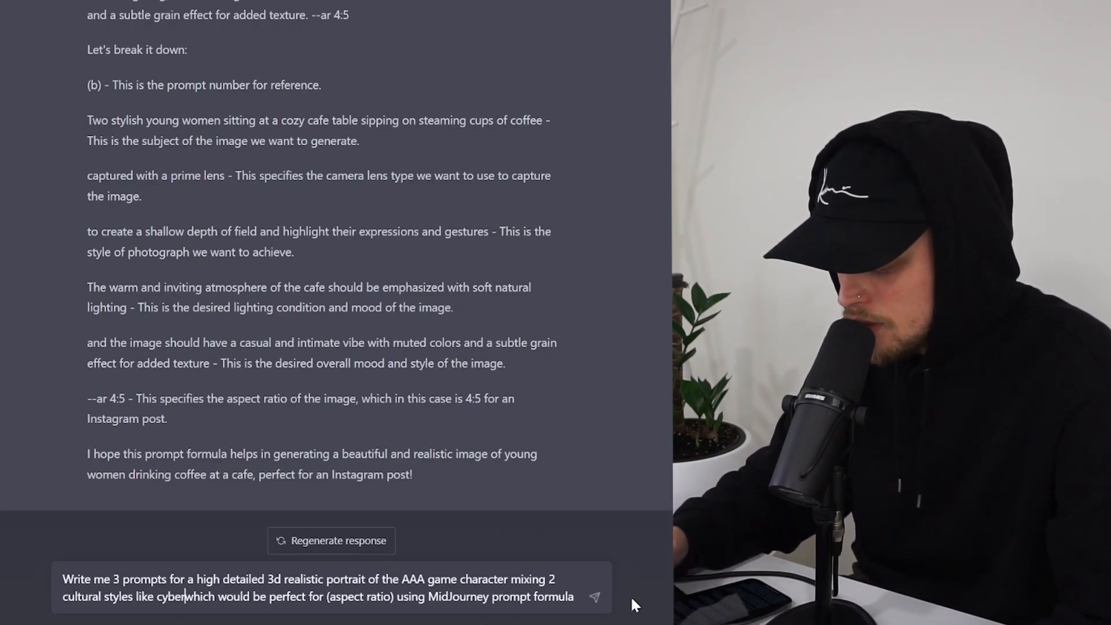
{"action": "type", "text": "punk and barocco"}
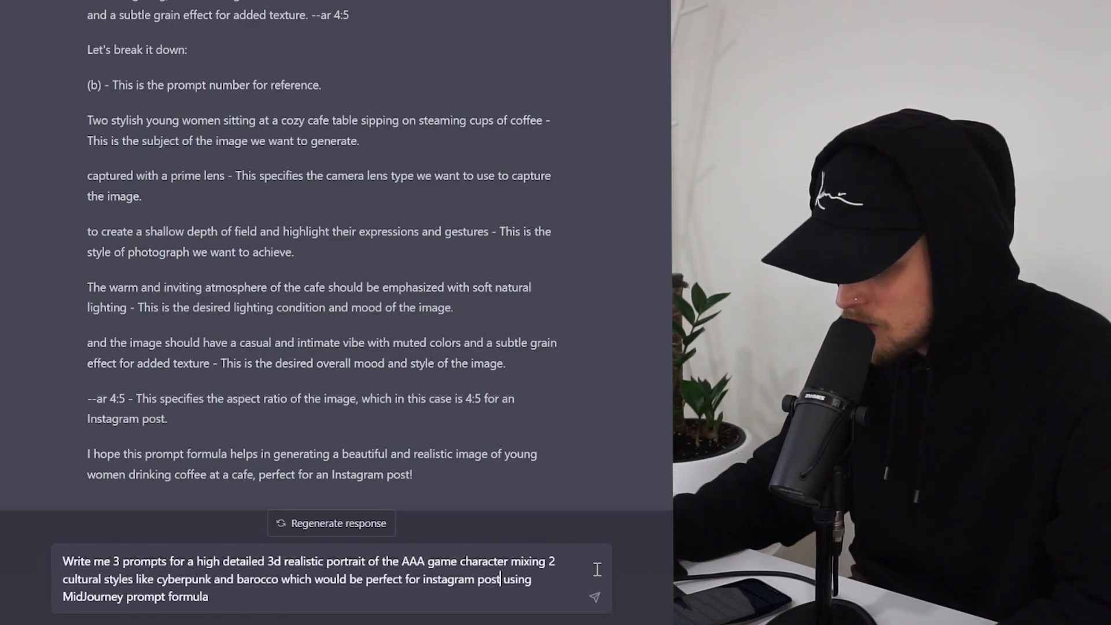
Step: Send the request and start a /imagine command in Discord with a returned character prompt
{"action": "left_click", "coordinate": [595, 597]}
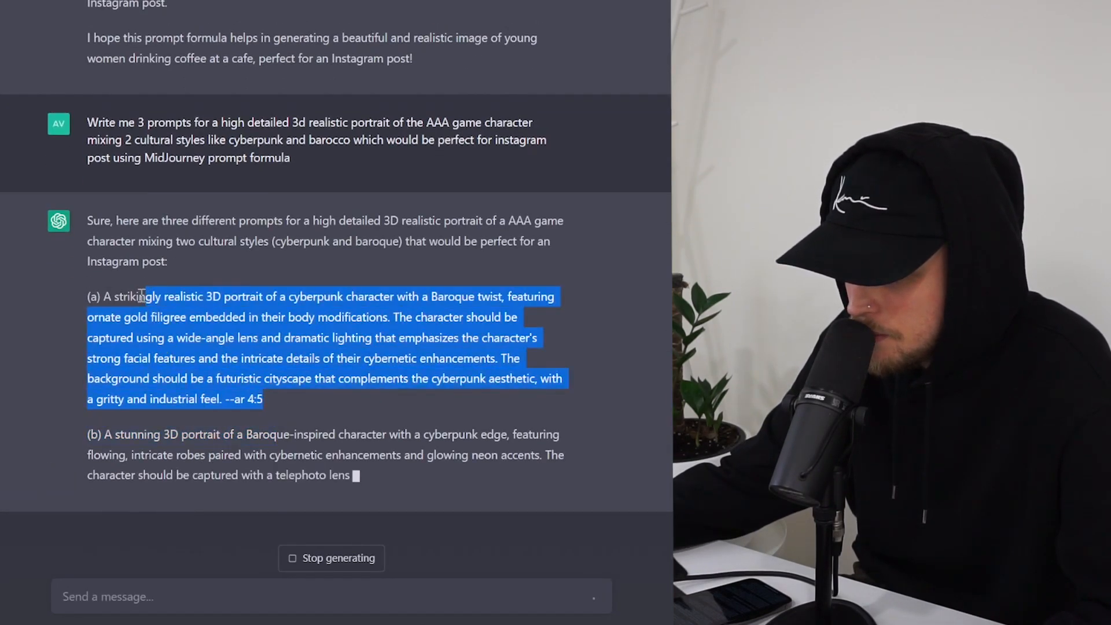
{"action": "type", "text": "/"}
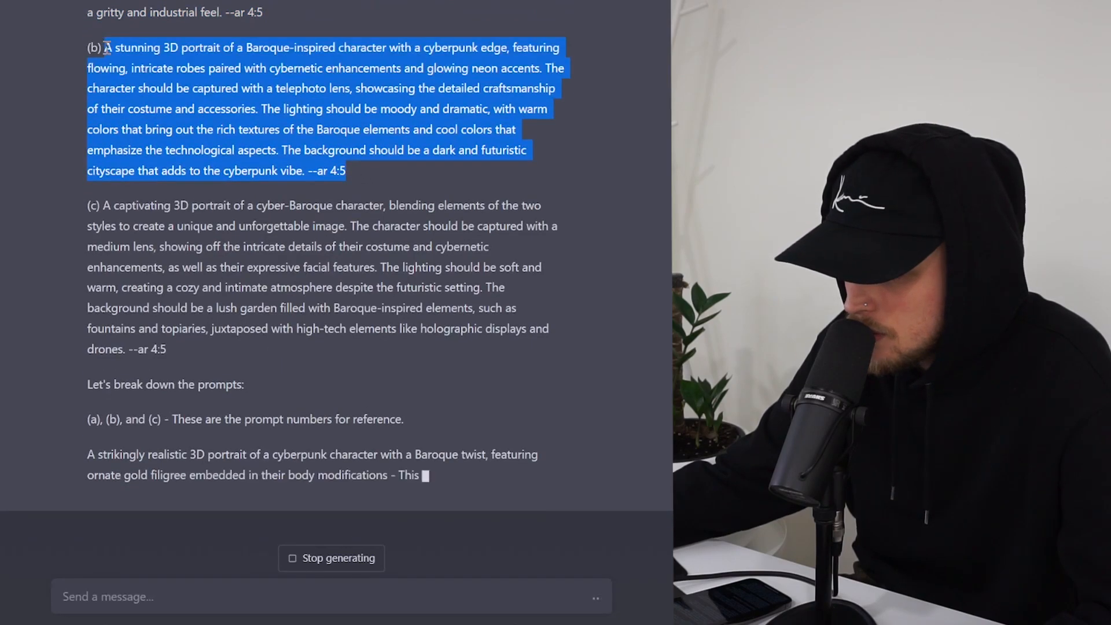
{"action": "scroll", "scroll_direction": "down", "scroll_amount": 3}
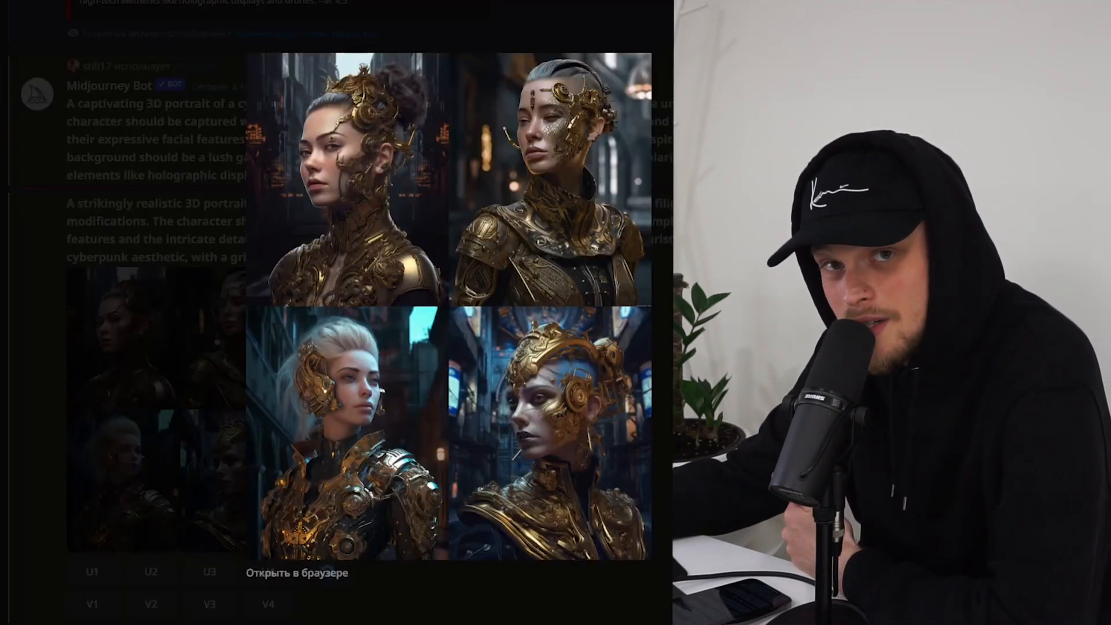
Step: Scroll through the generated cyberpunk-baroque character grids in Discord
{"action": "scroll", "scroll_direction": "down", "scroll_amount": 3}
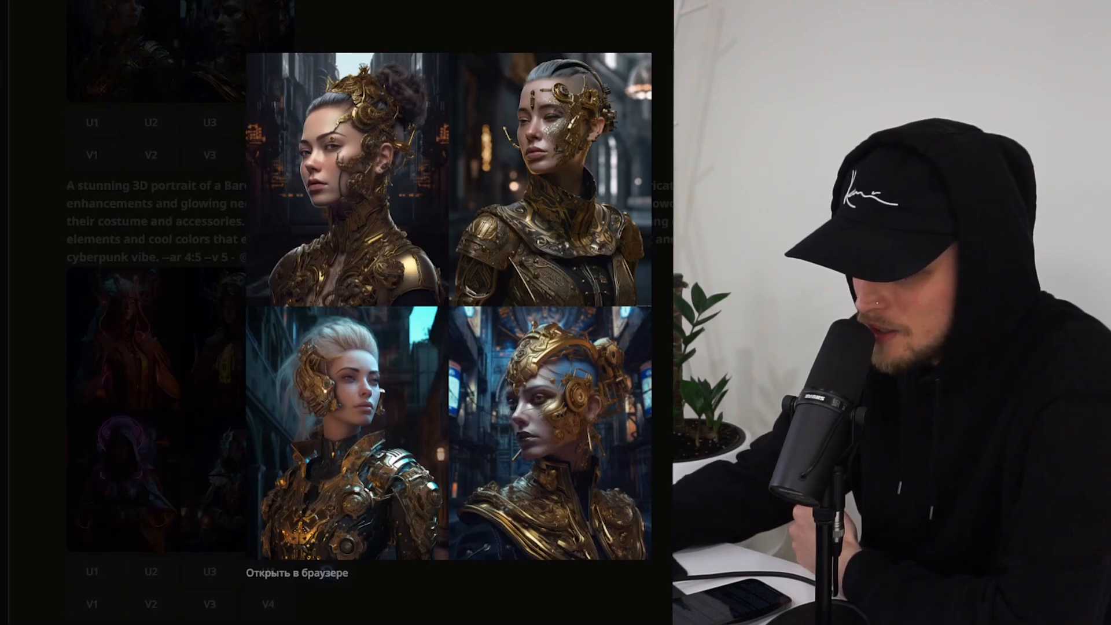
{"action": "scroll", "scroll_direction": "down", "scroll_amount": 3}
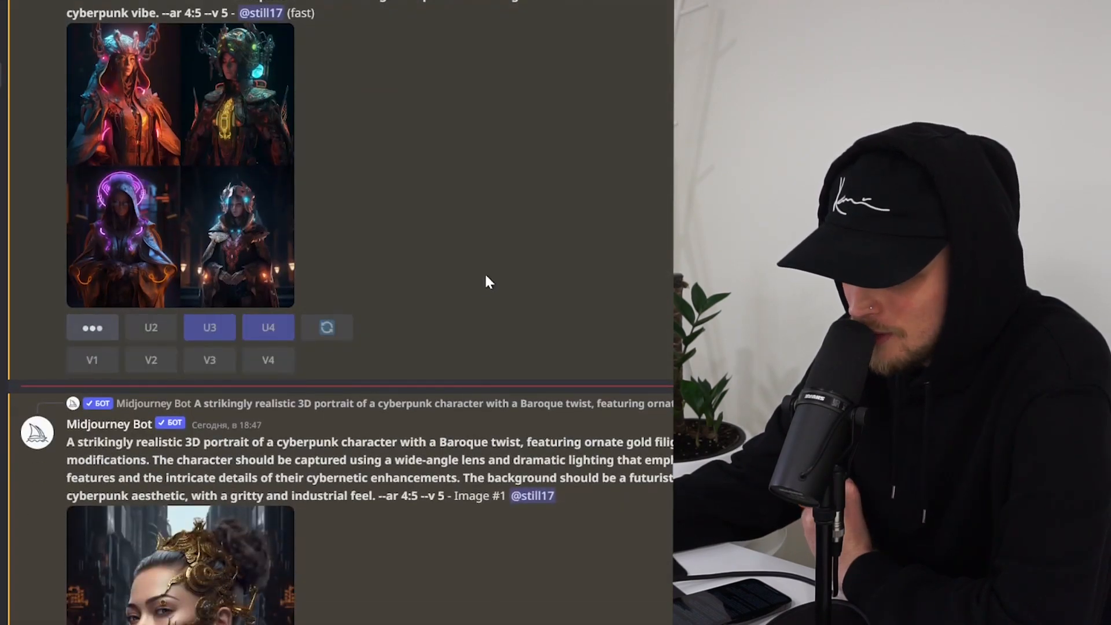
Step: Enlarge the upscaled neon-robed character and gold-plated silver-haired woman portraits
{"action": "left_click", "coordinate": [179, 566]}
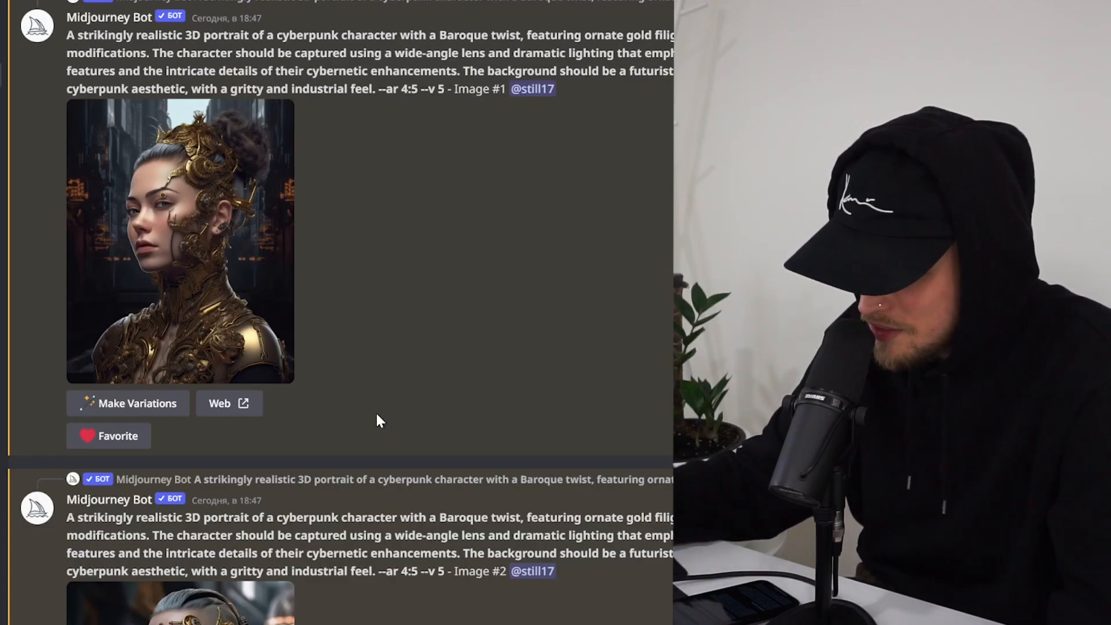
{"action": "scroll", "scroll_direction": "down", "scroll_amount": 3}
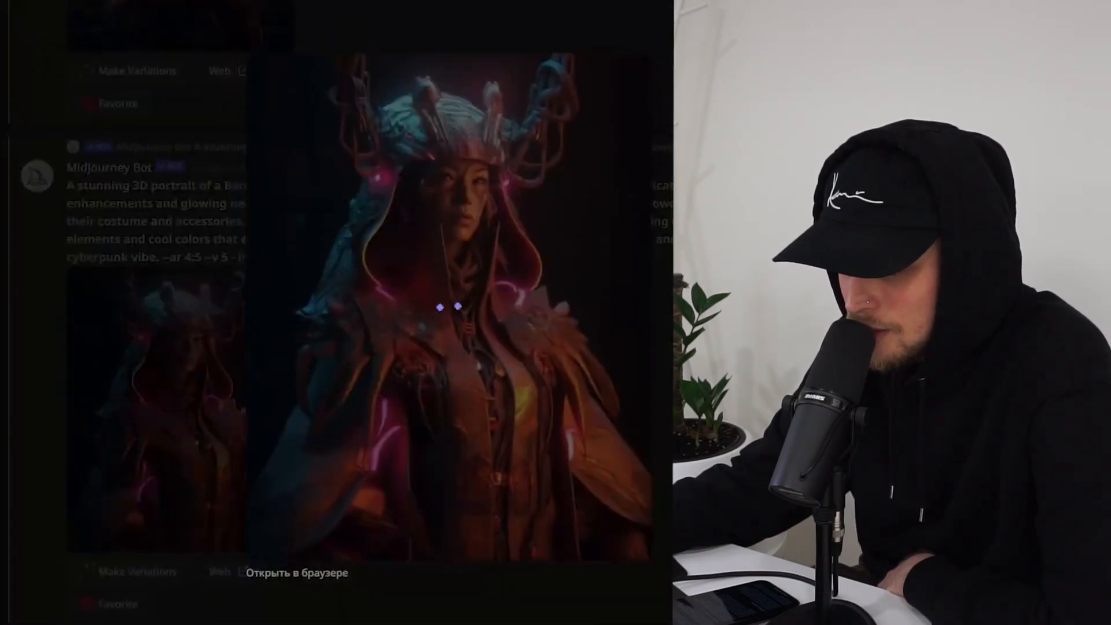
{"action": "left_click", "coordinate": [440, 308]}
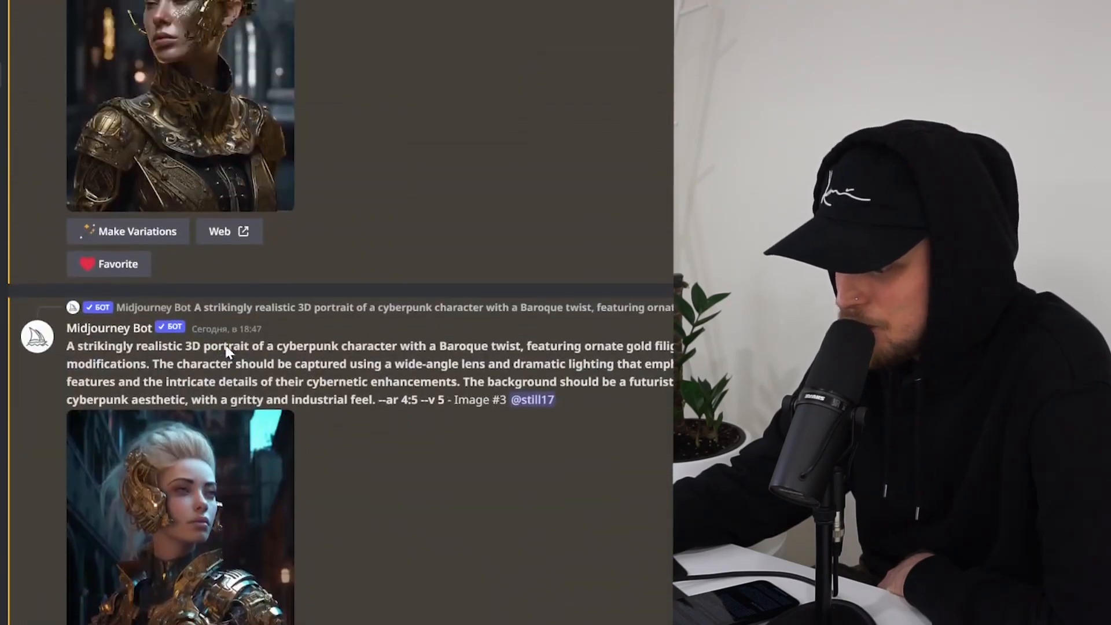
{"action": "left_click", "coordinate": [179, 510]}
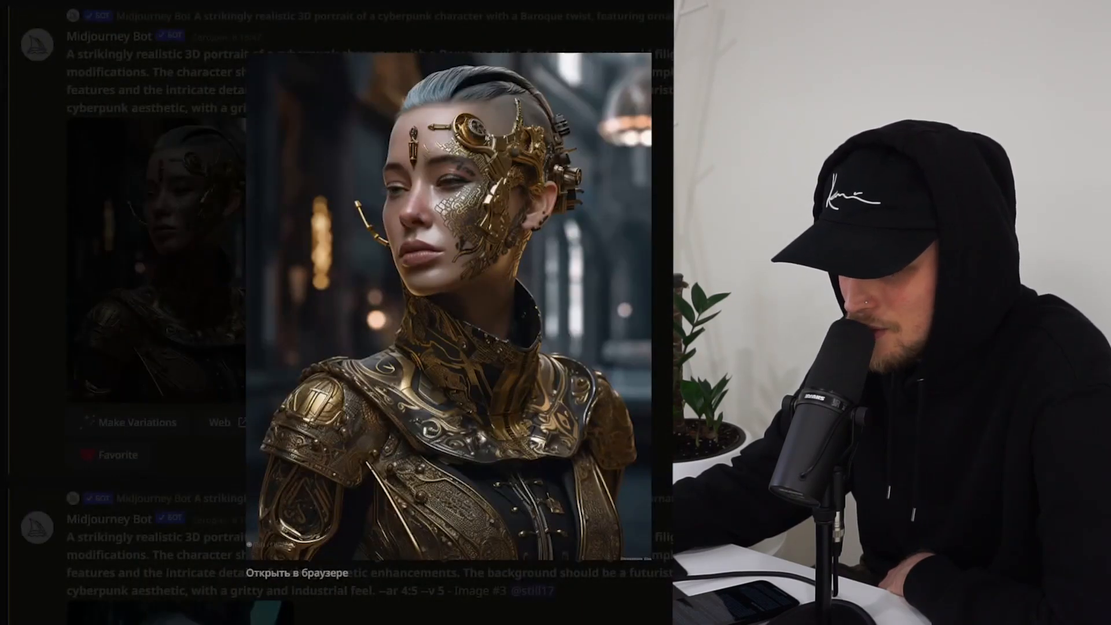